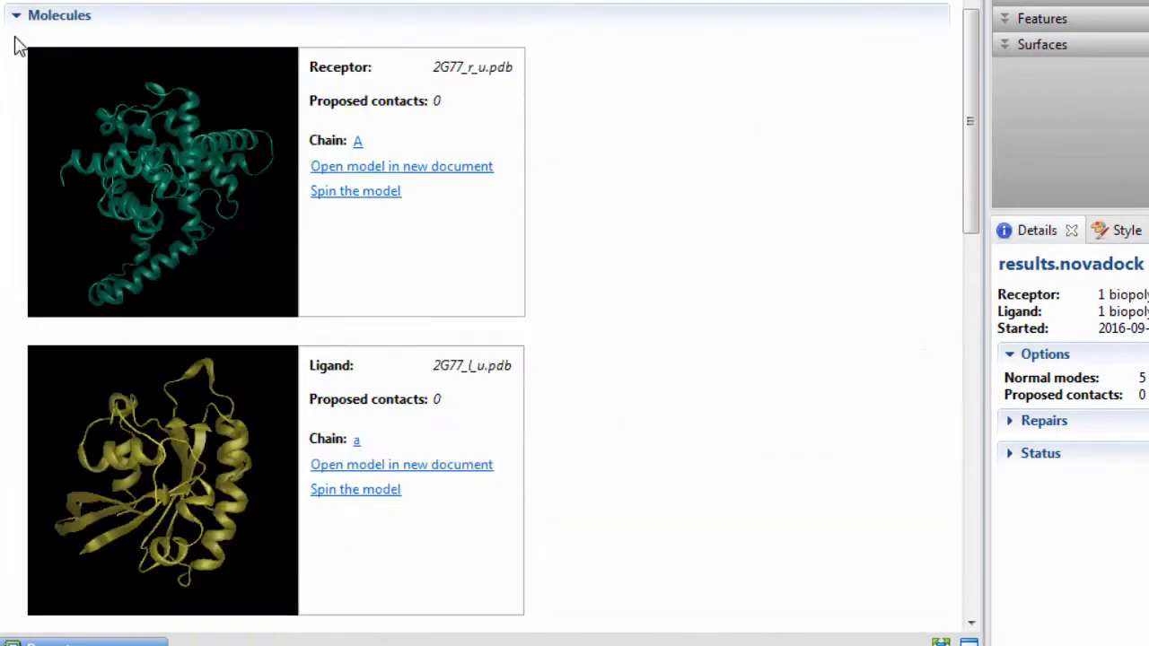
mouse_move(718, 170)
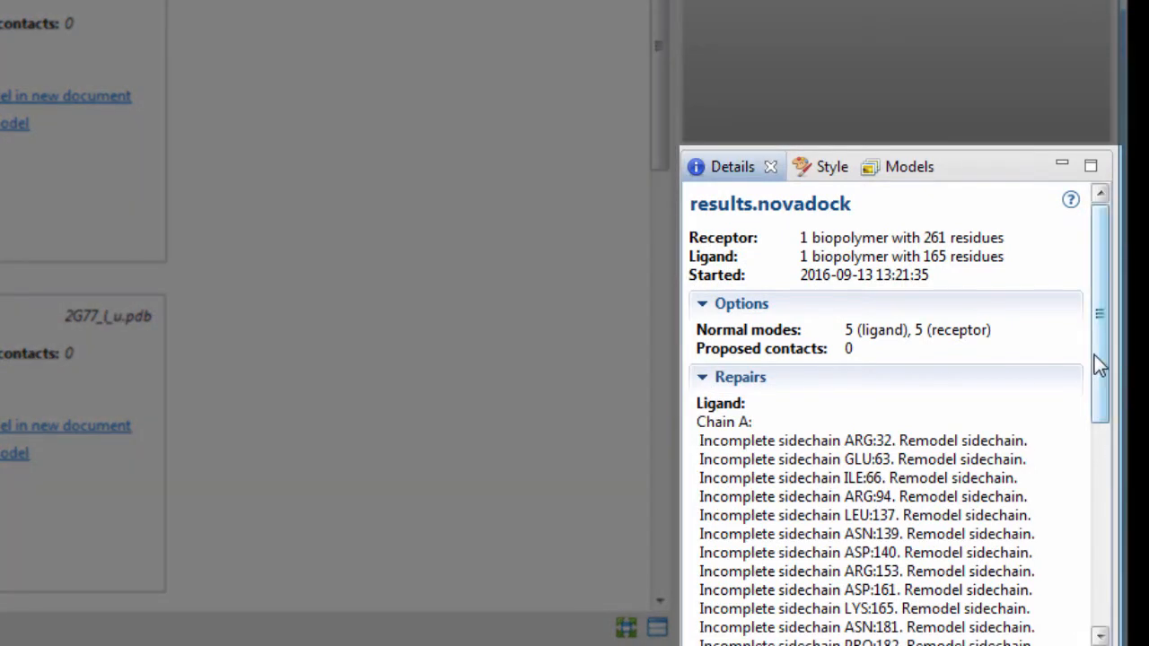
scroll(down, 3)
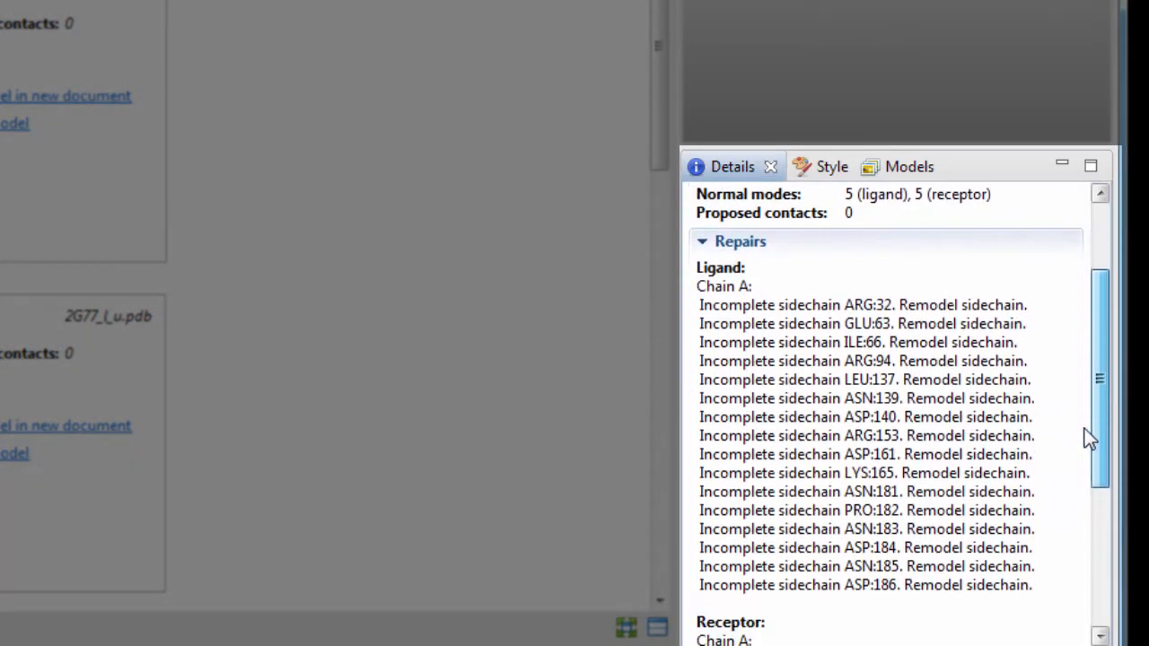
scroll(down, 3)
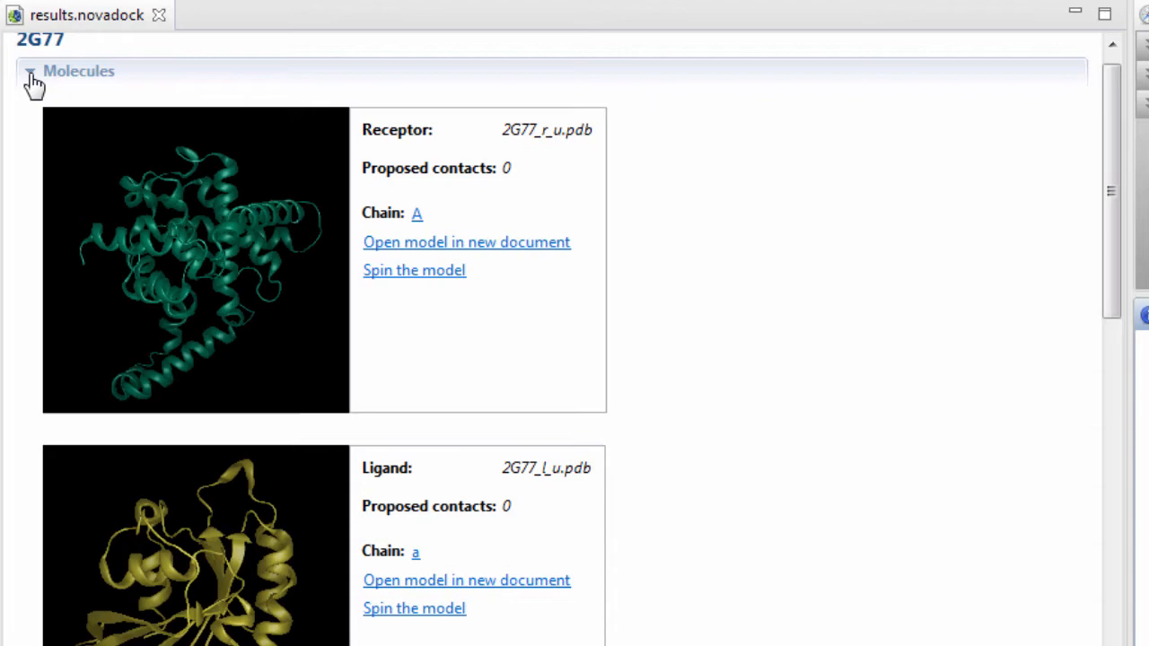
Step: Collapse the Molecules section and scroll down to the Model 1 and Model 2 docking results
click(30, 71)
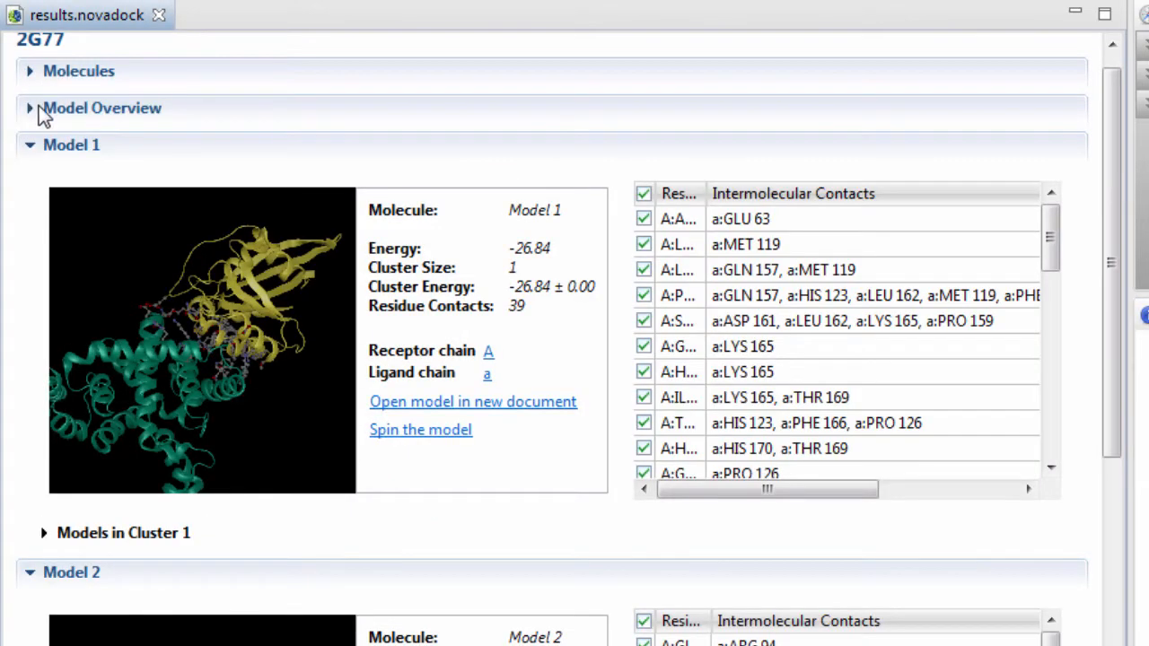
scroll(down, 3)
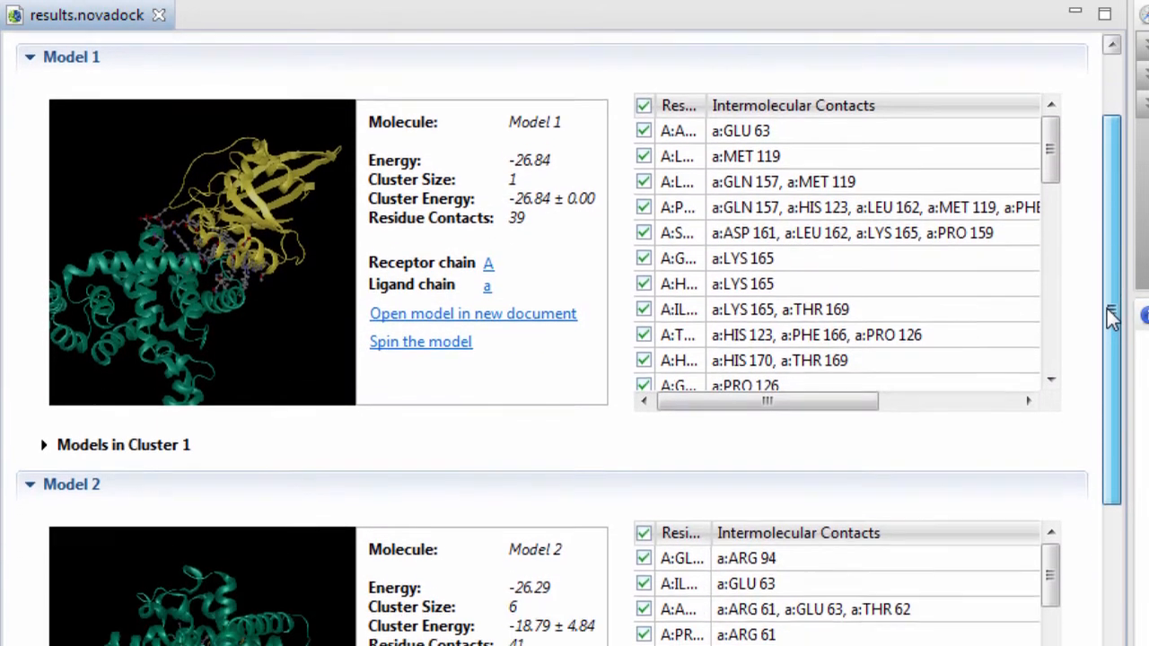
scroll(down, 3)
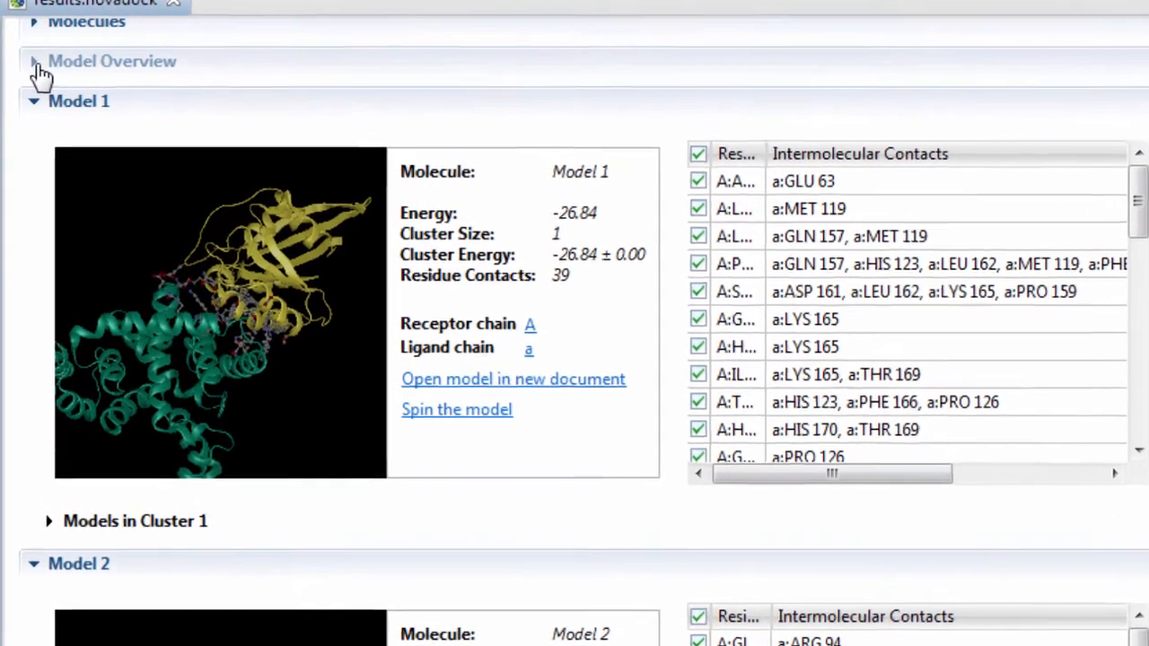
Step: Expand the Model Overview table ranking all ten models, and show Model 1's contacting residues as atoms
click(34, 61)
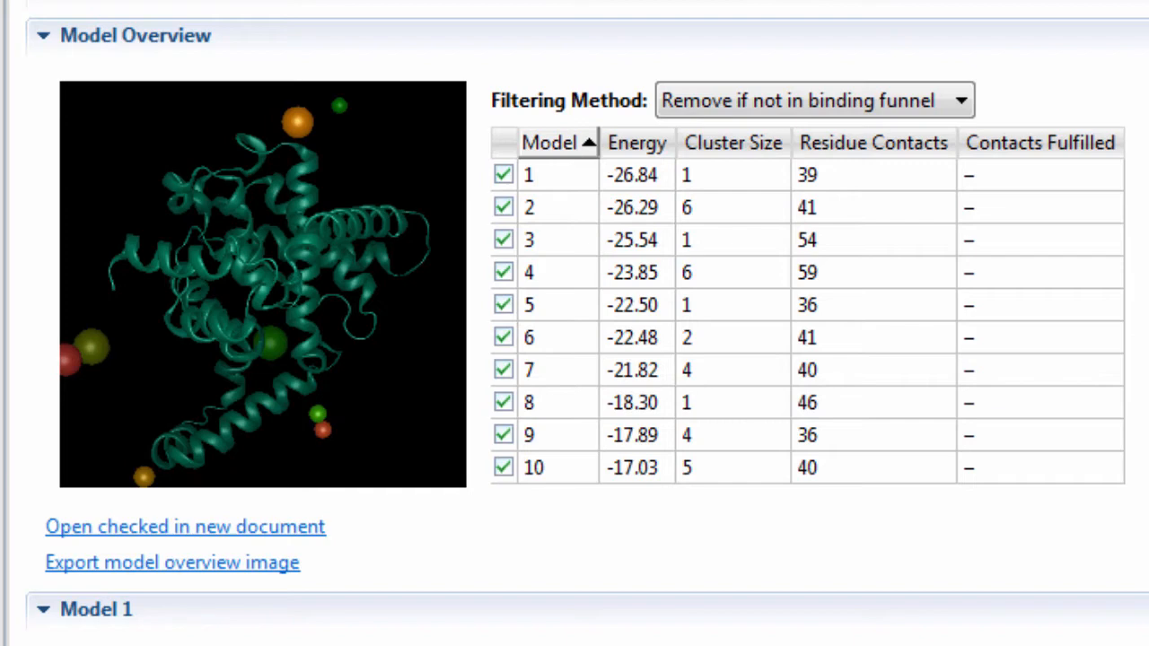
click(638, 143)
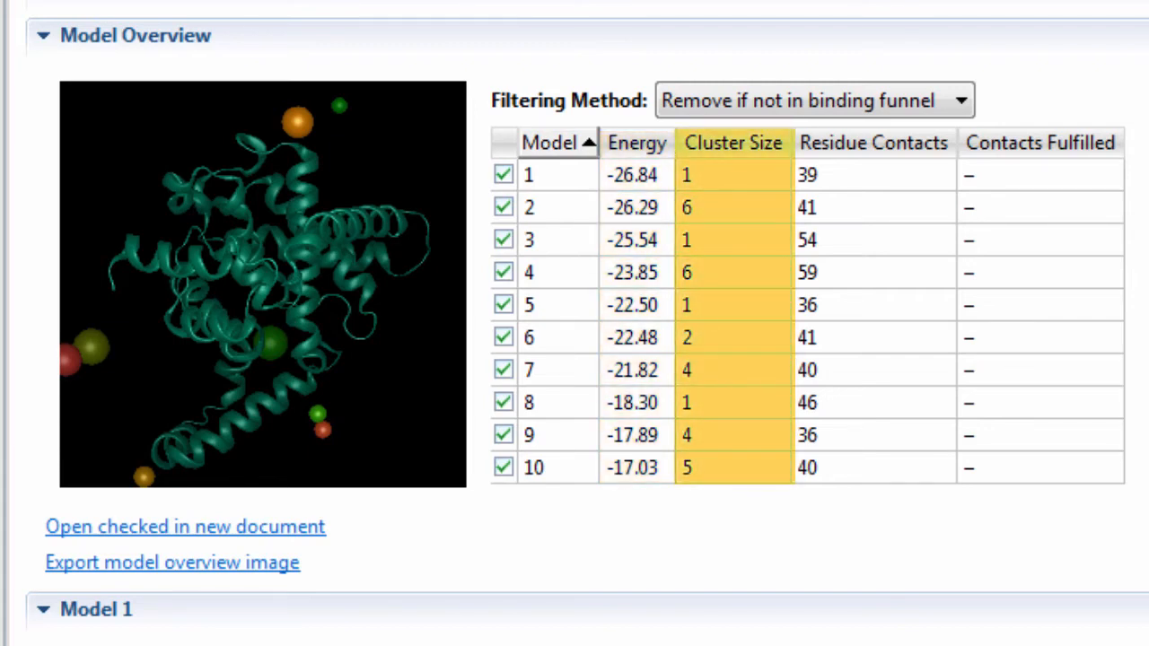
click(733, 142)
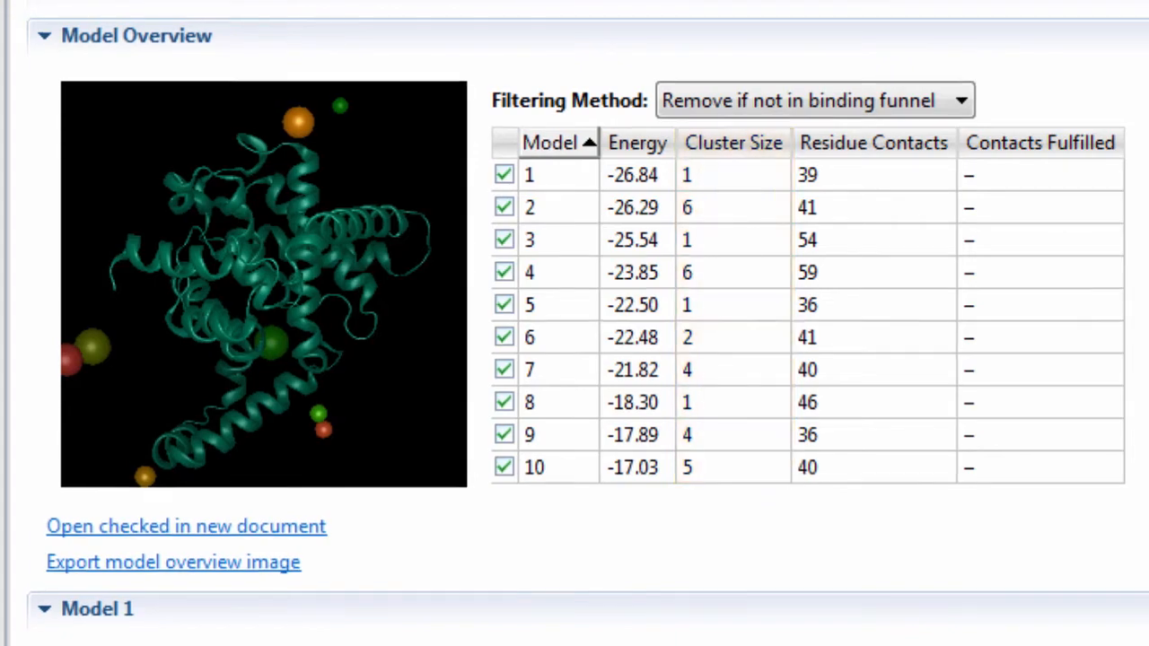
scroll(down, 3)
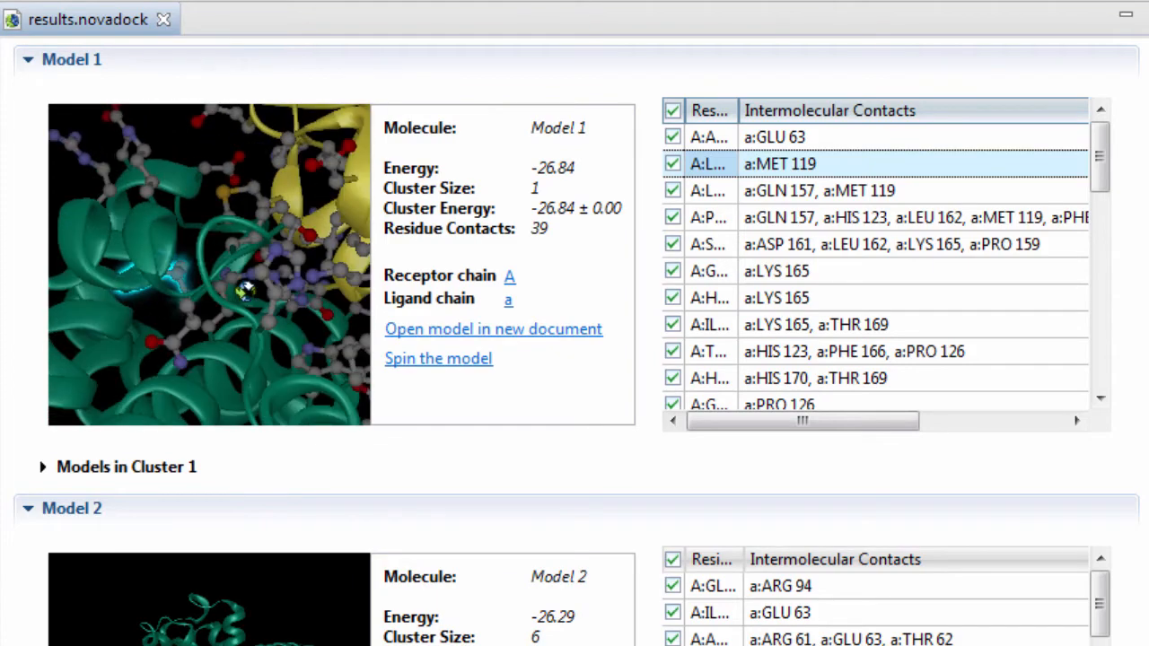
Step: Scroll past Model 1 to Model 2's results: energy -26.29, cluster size 6, 41 contacts
scroll(down, 3)
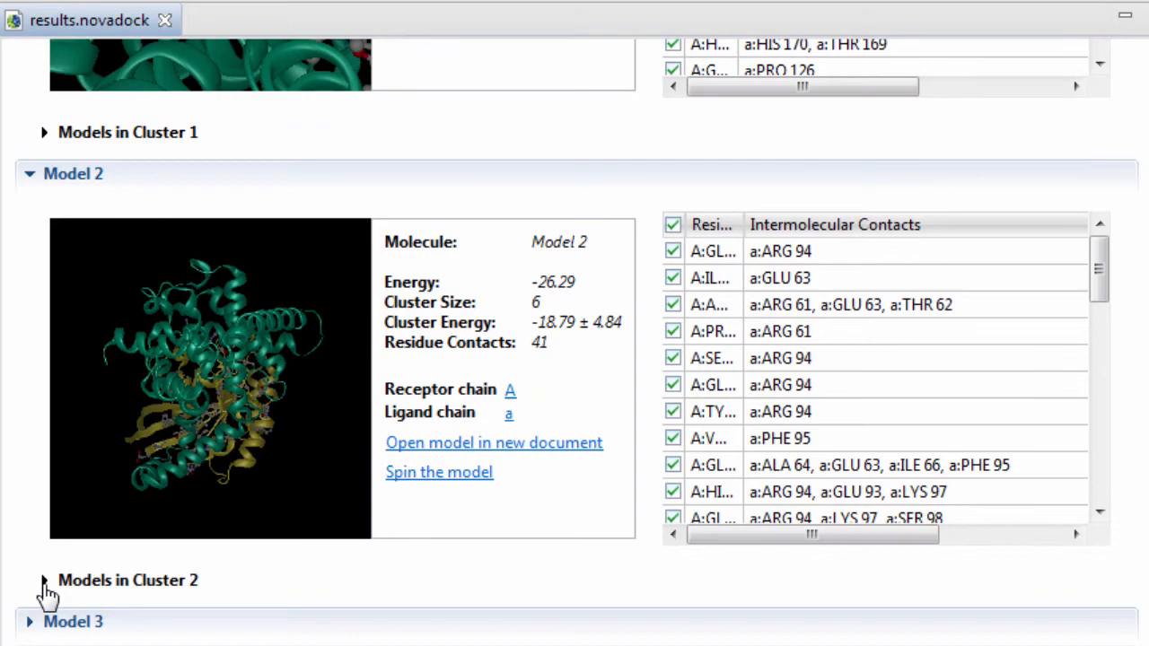
Step: Expand Cluster 2's model list to show poses 2a–2f with their energies and RMSD
click(43, 580)
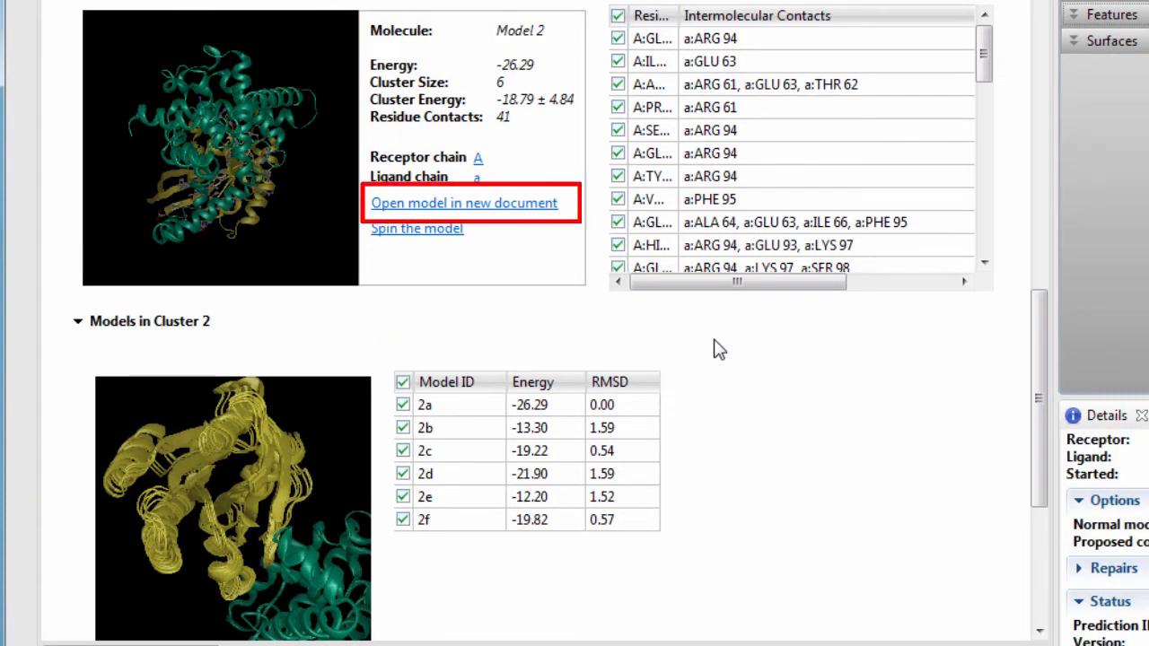
mouse_move(430, 213)
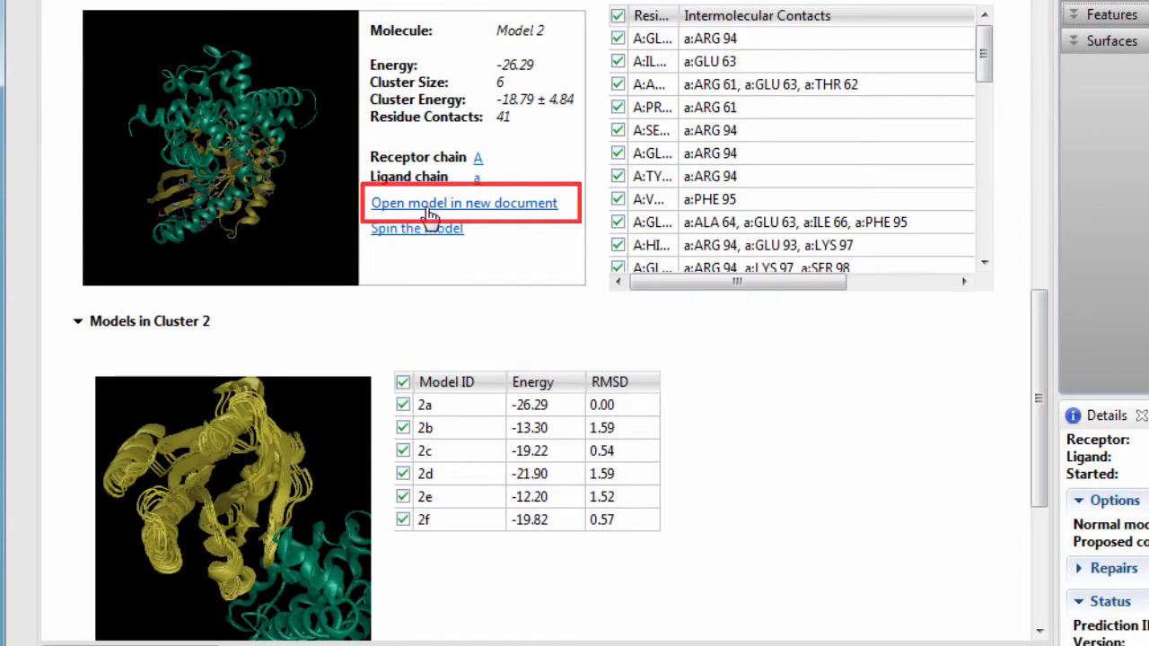
Step: Open Model 2 as its own structure document, enlarge its 3D view, and open the File menu
click(462, 202)
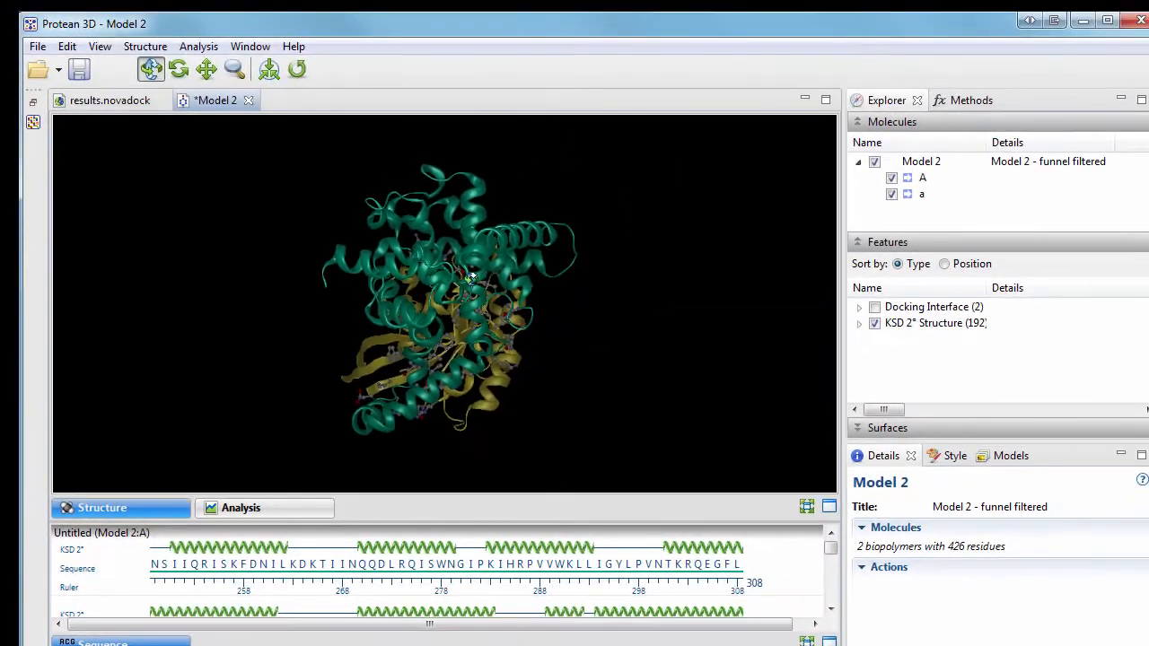
drag(471, 278, 476, 364)
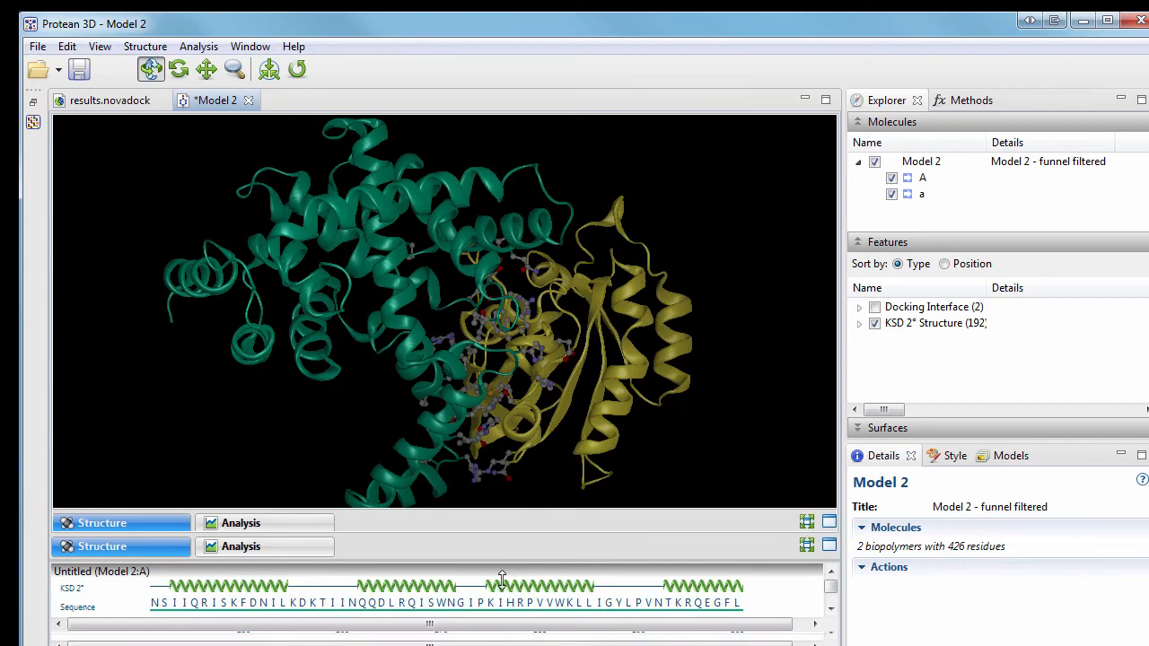
click(37, 46)
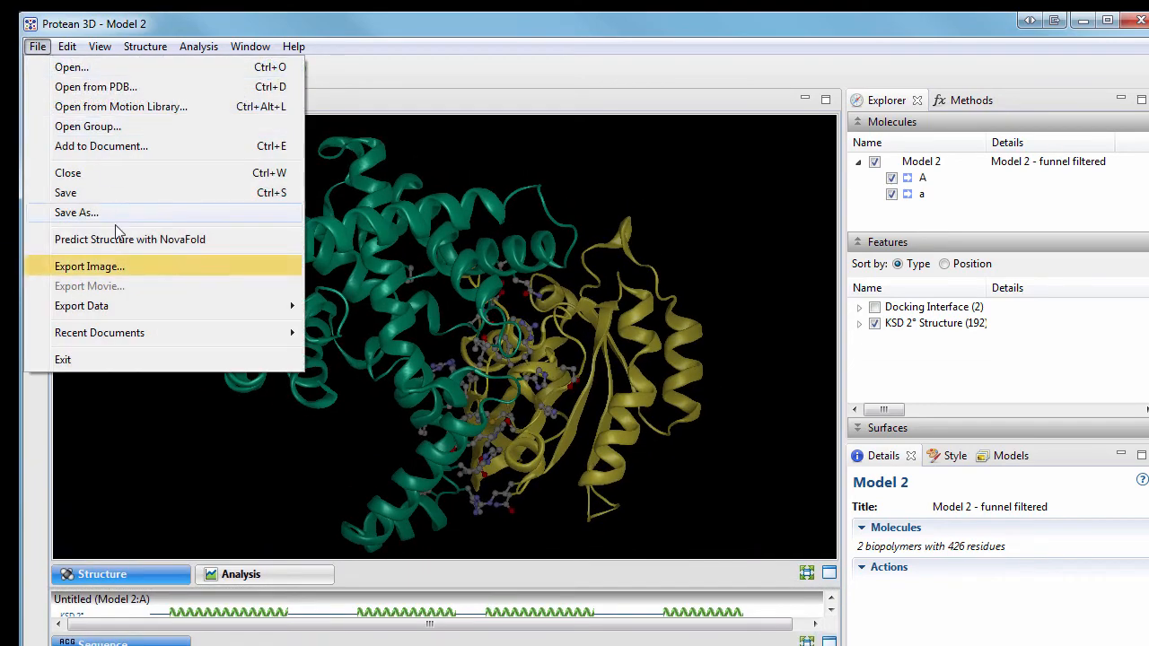